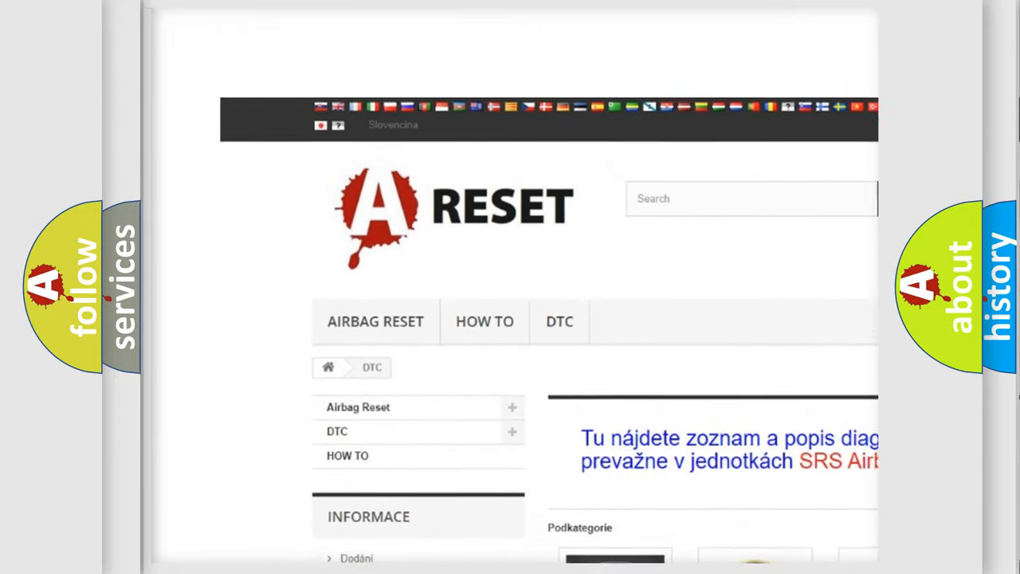
- Browse the DTC brand grid and open the Jeep logo to list its trouble code subcategories
{"action": "scroll", "scroll_direction": "up", "scroll_amount": 3}
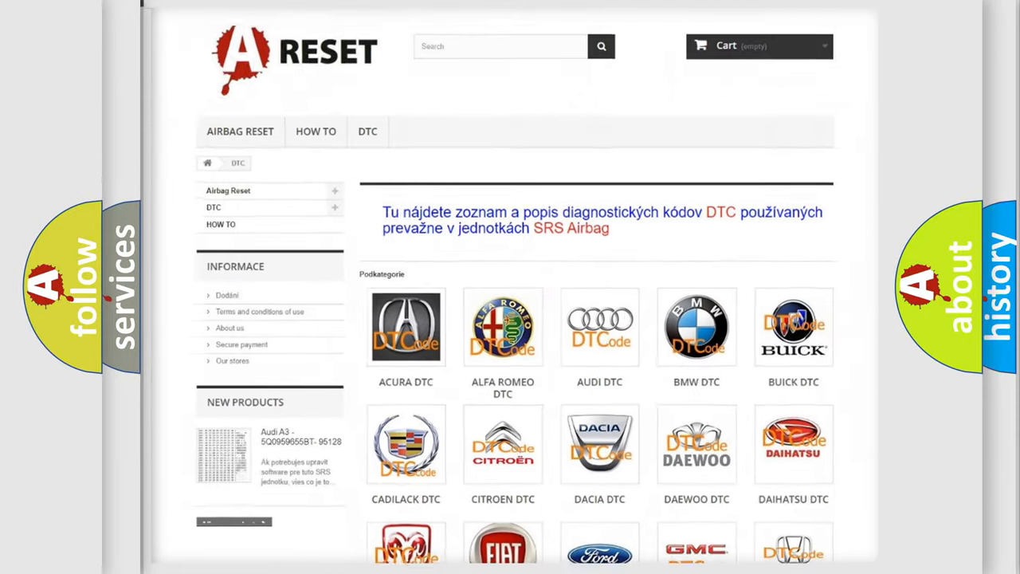
{"action": "scroll", "scroll_direction": "down", "scroll_amount": 3}
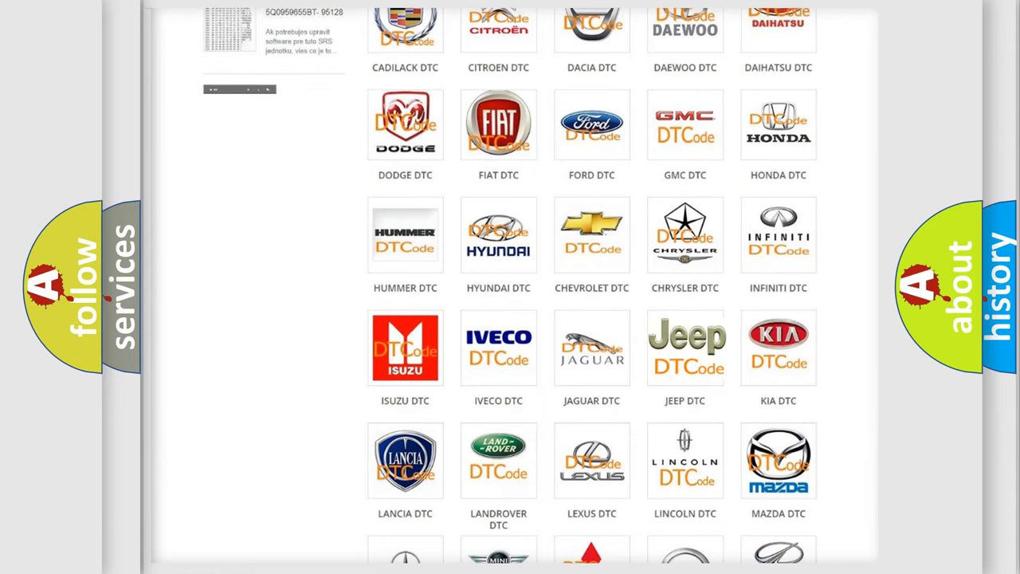
{"action": "left_click", "coordinate": [684, 347]}
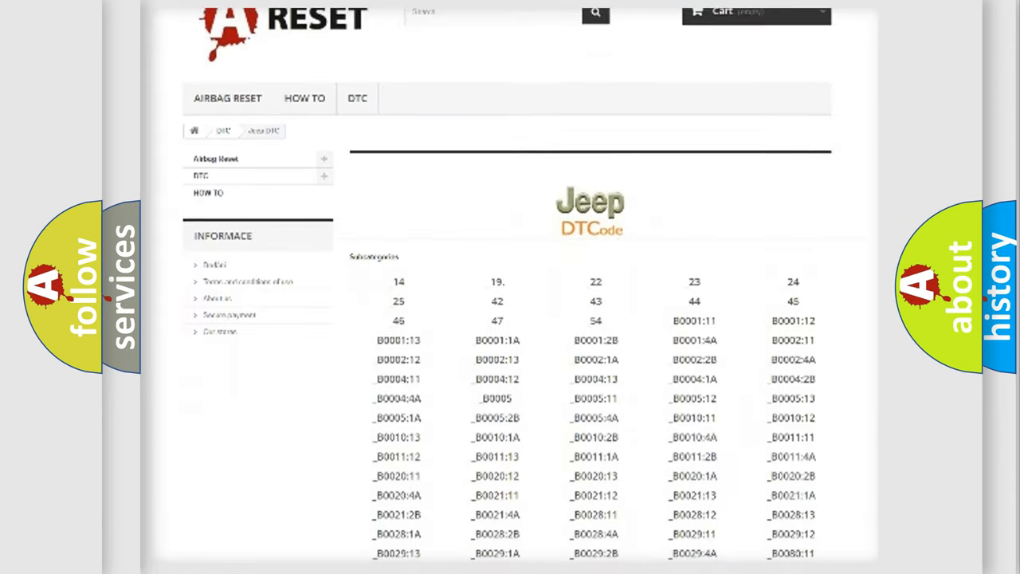
{"action": "scroll", "scroll_direction": "down", "scroll_amount": 3}
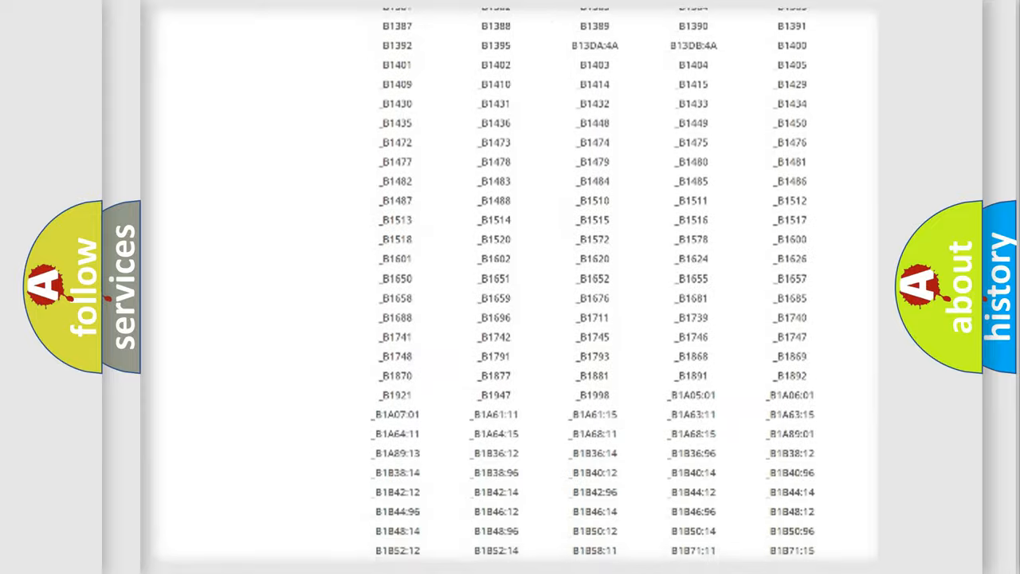
{"action": "scroll", "scroll_direction": "up", "scroll_amount": 3}
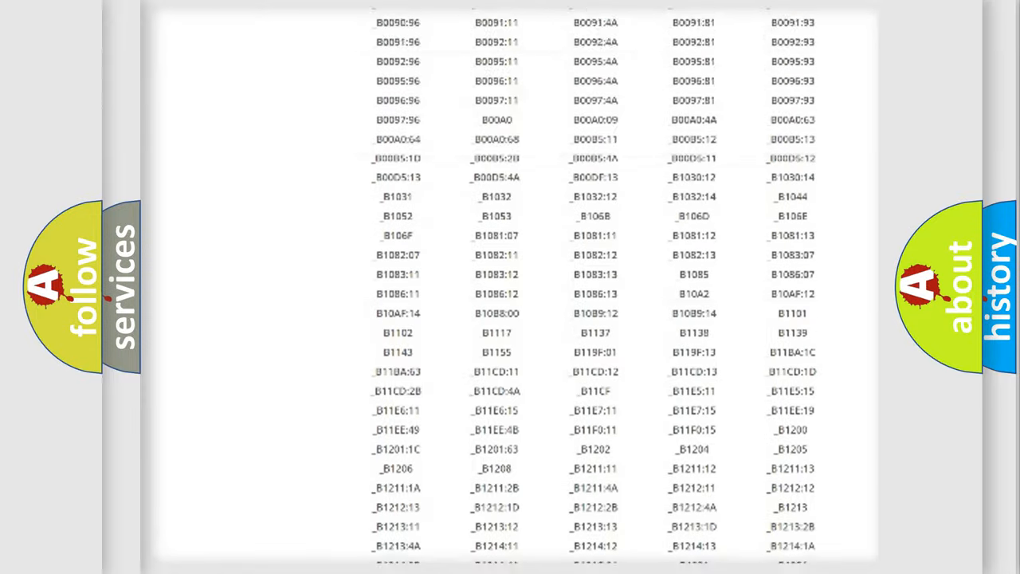
{"action": "scroll", "scroll_direction": "up", "scroll_amount": 3}
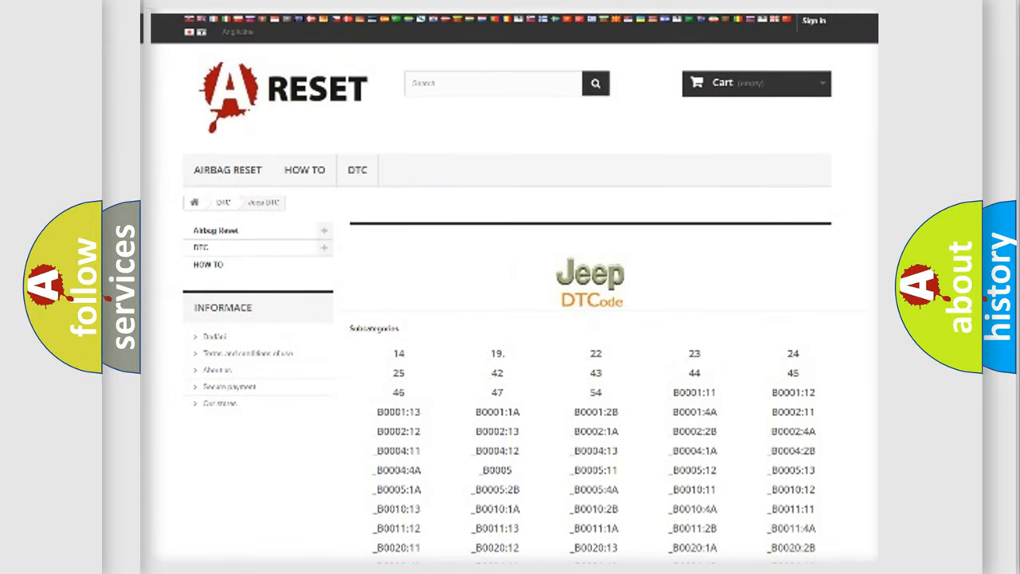